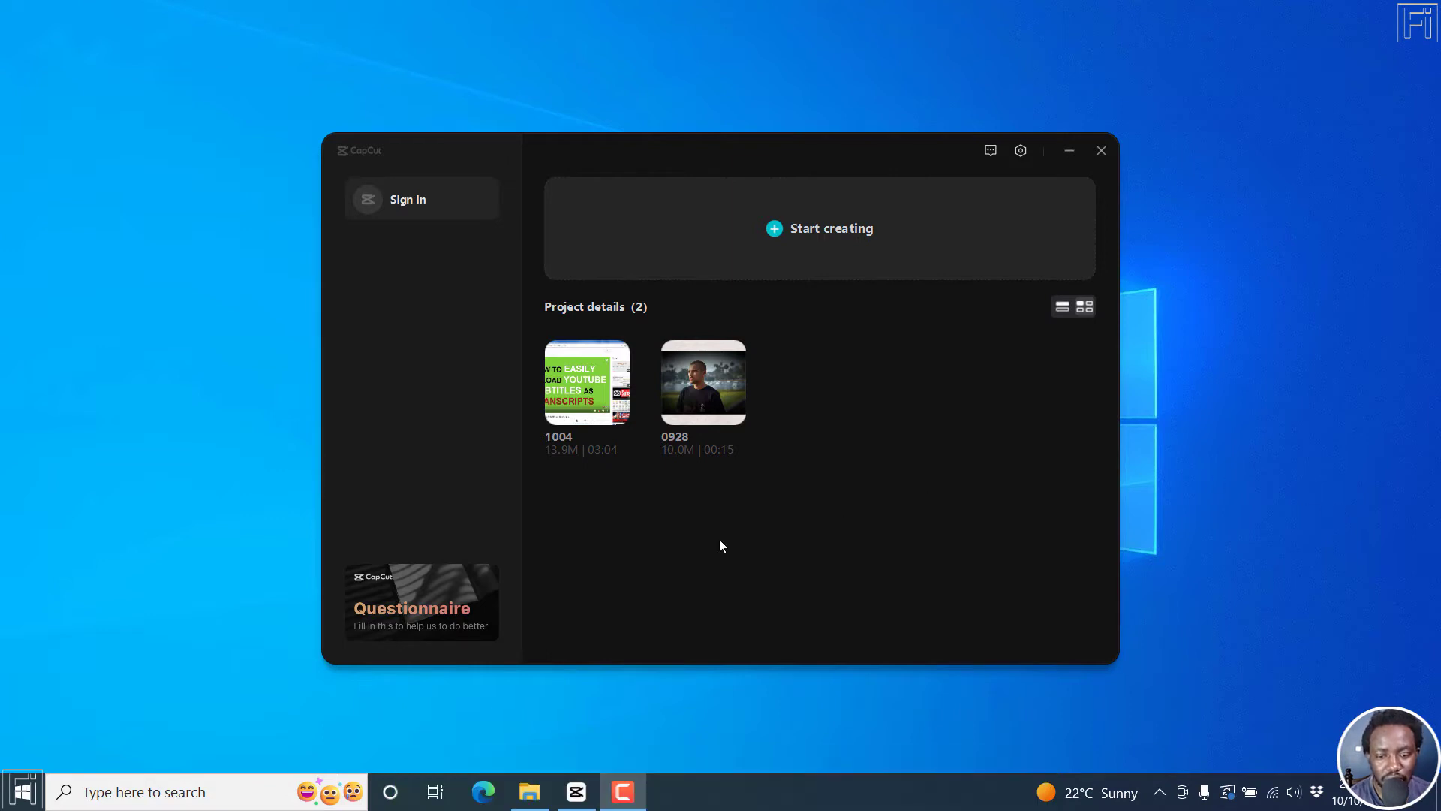
Step: Open the existing '1004' project from the CapCut home screen
left_click(1100, 150)
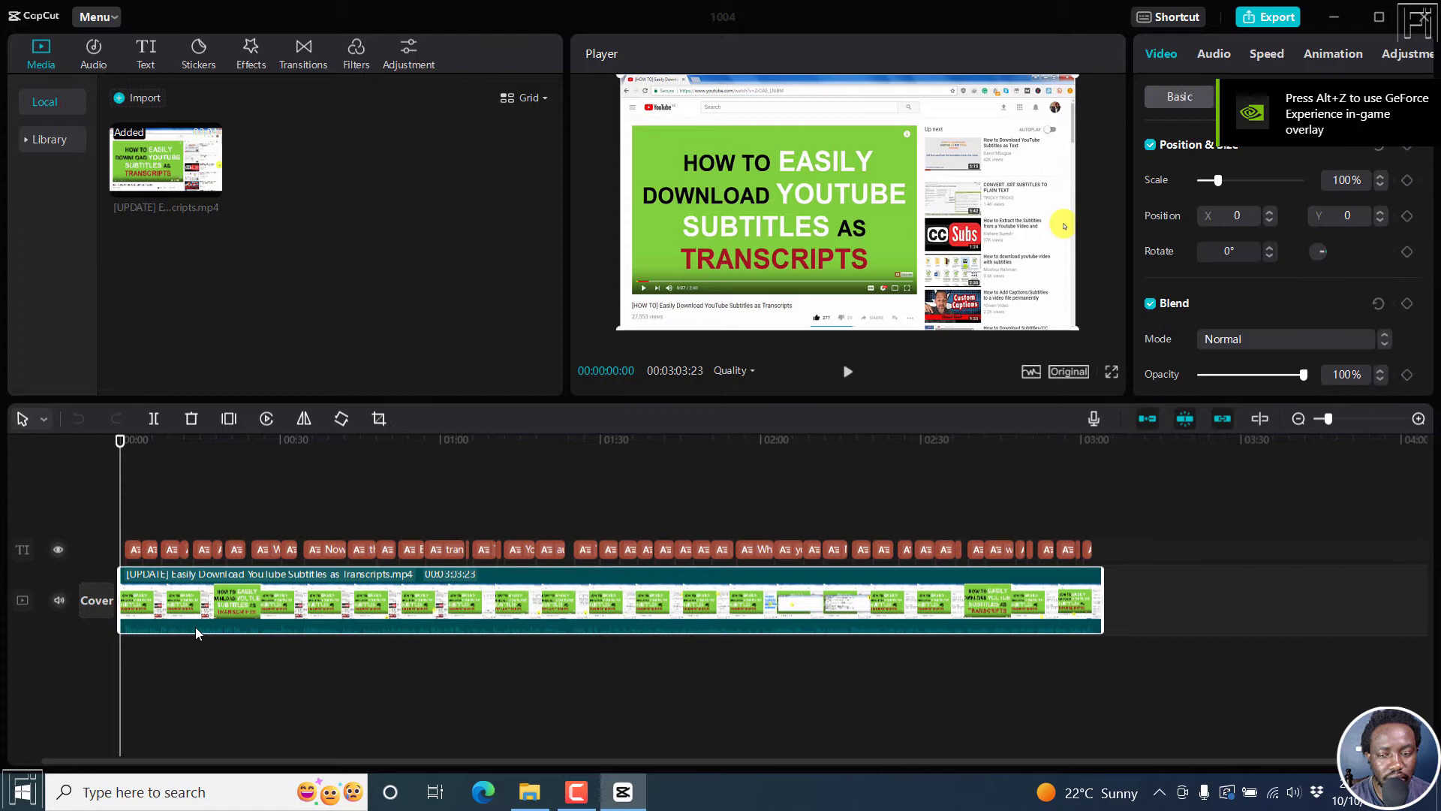
left_click(846, 372)
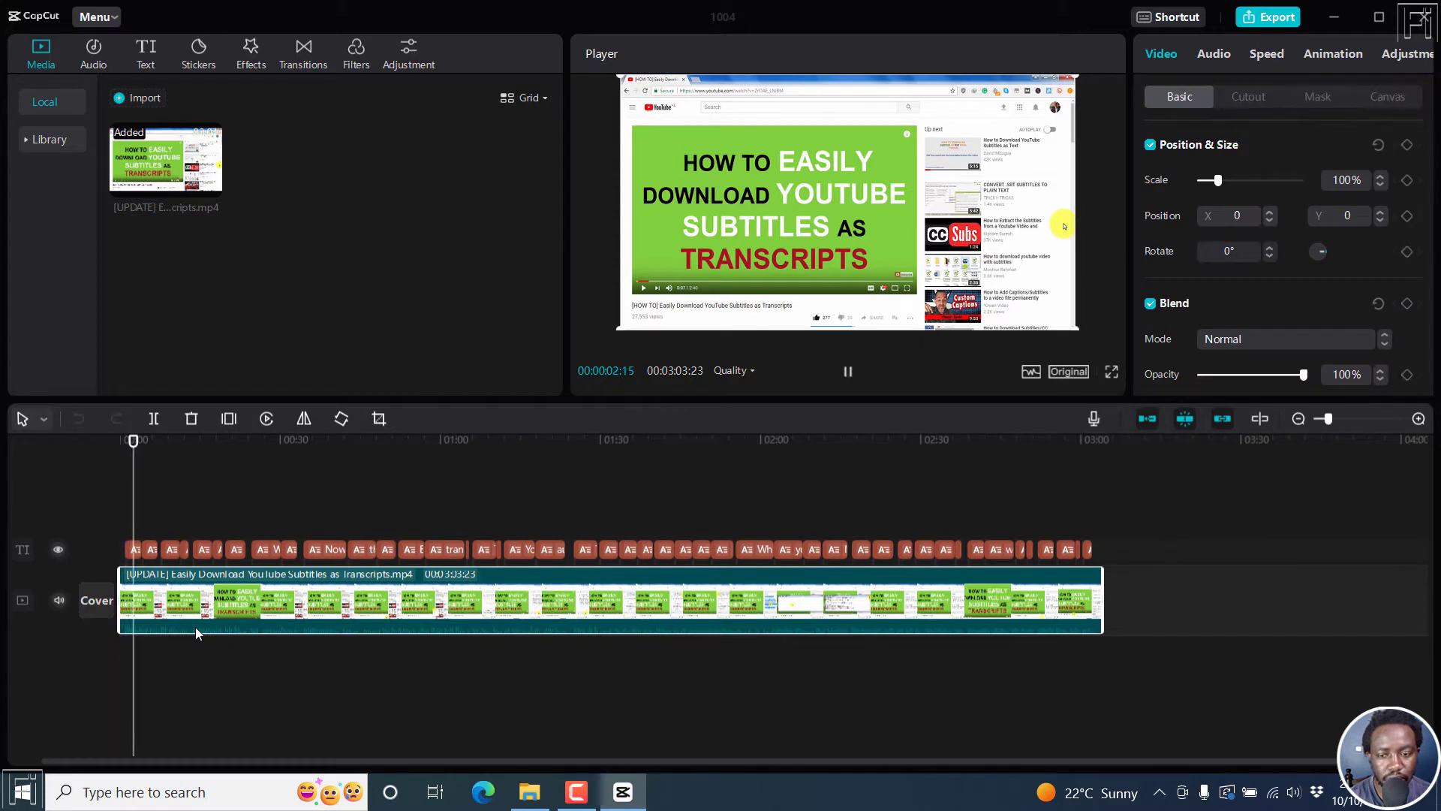
left_click(846, 370)
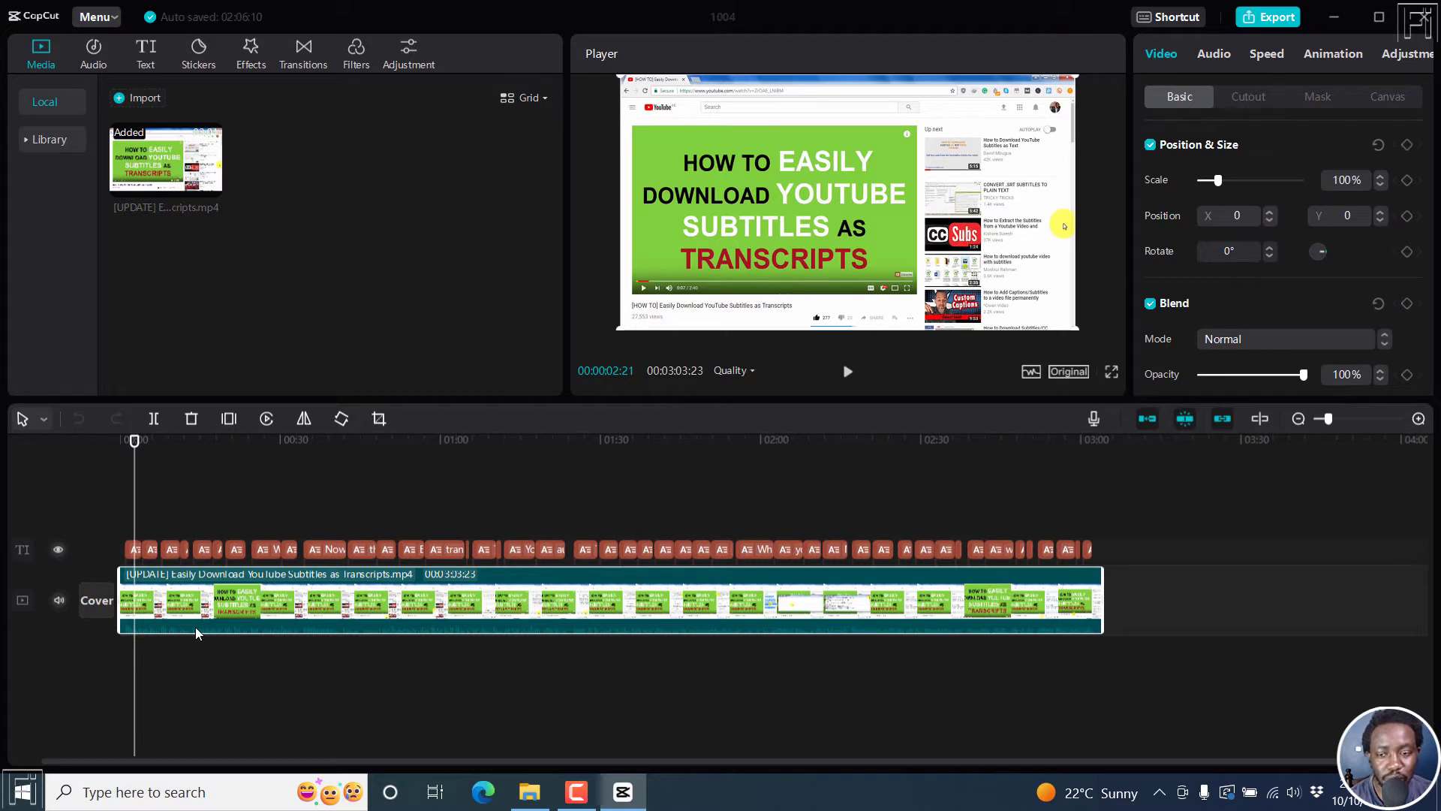
mouse_move(299, 609)
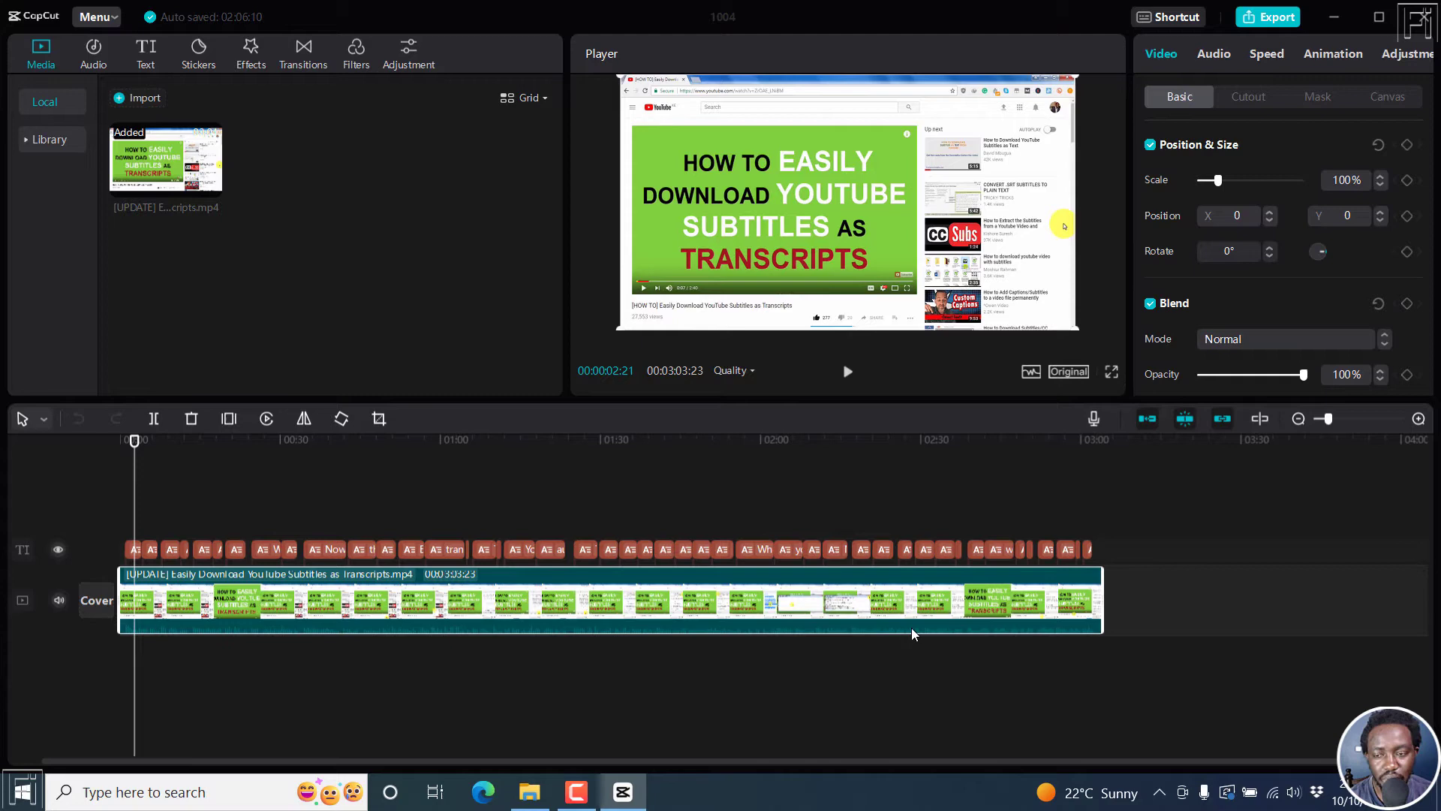
mouse_move(589, 617)
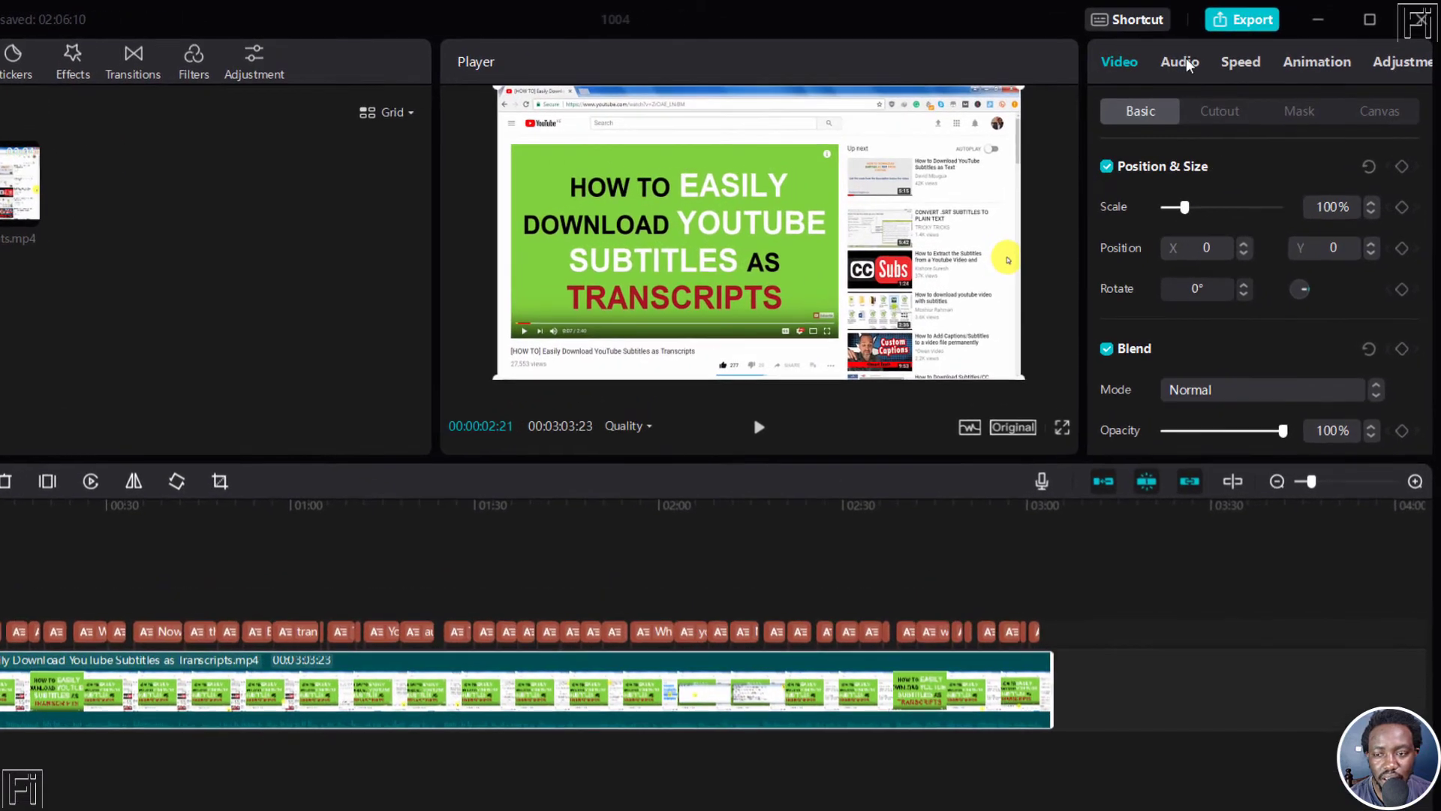
Step: Show the clip's Audio settings and browse the Voice effects list to its end
left_click(1179, 62)
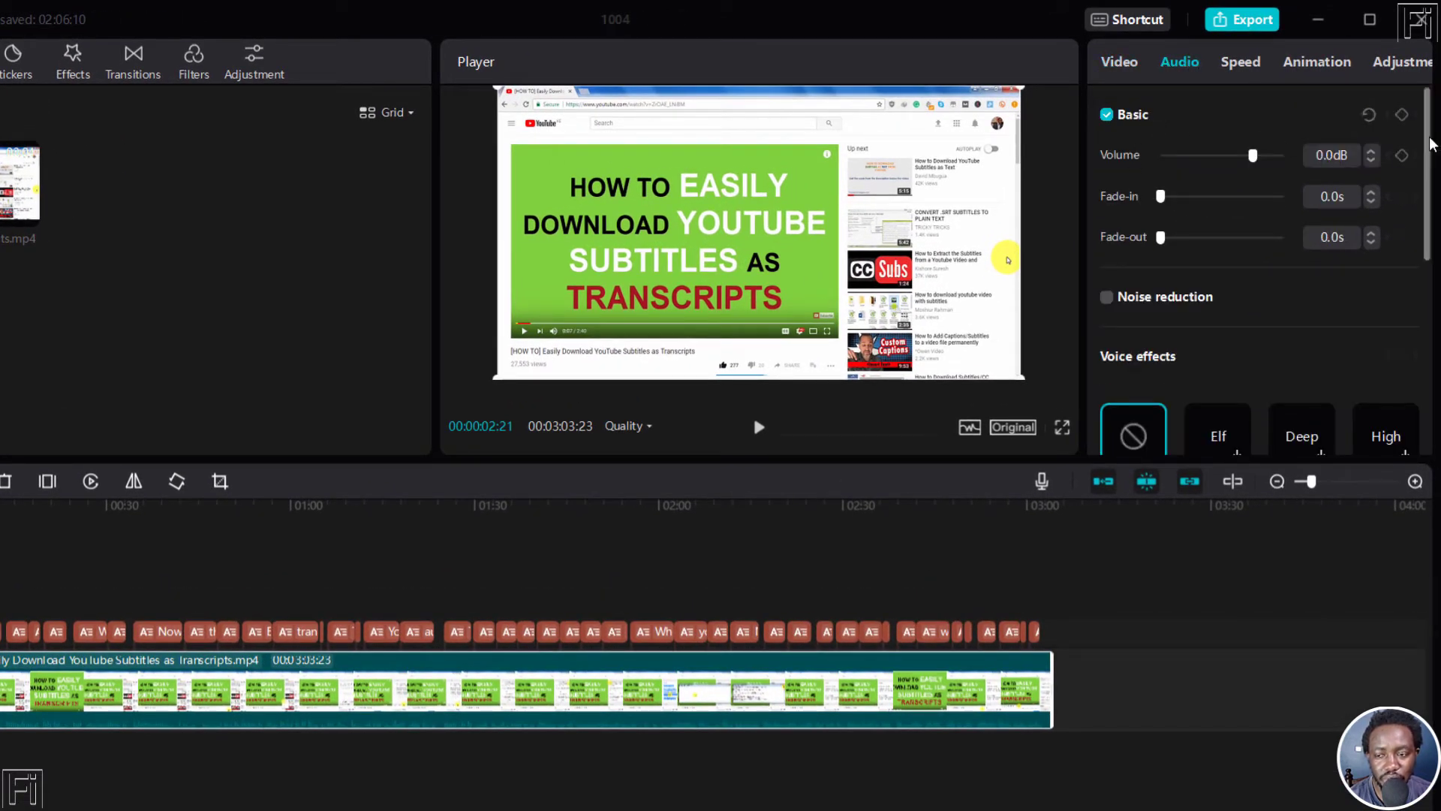
scroll("down", 3)
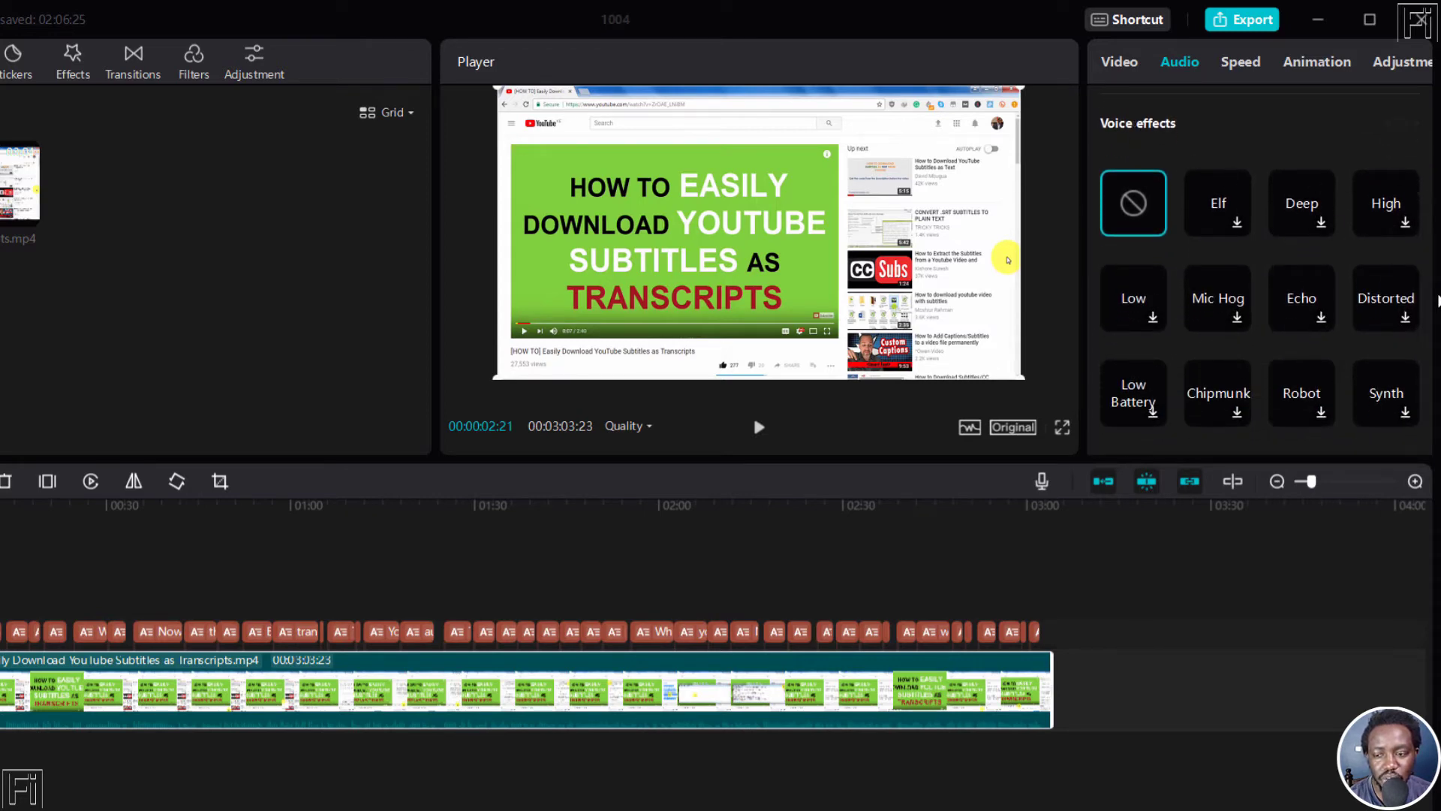
scroll("down", 3)
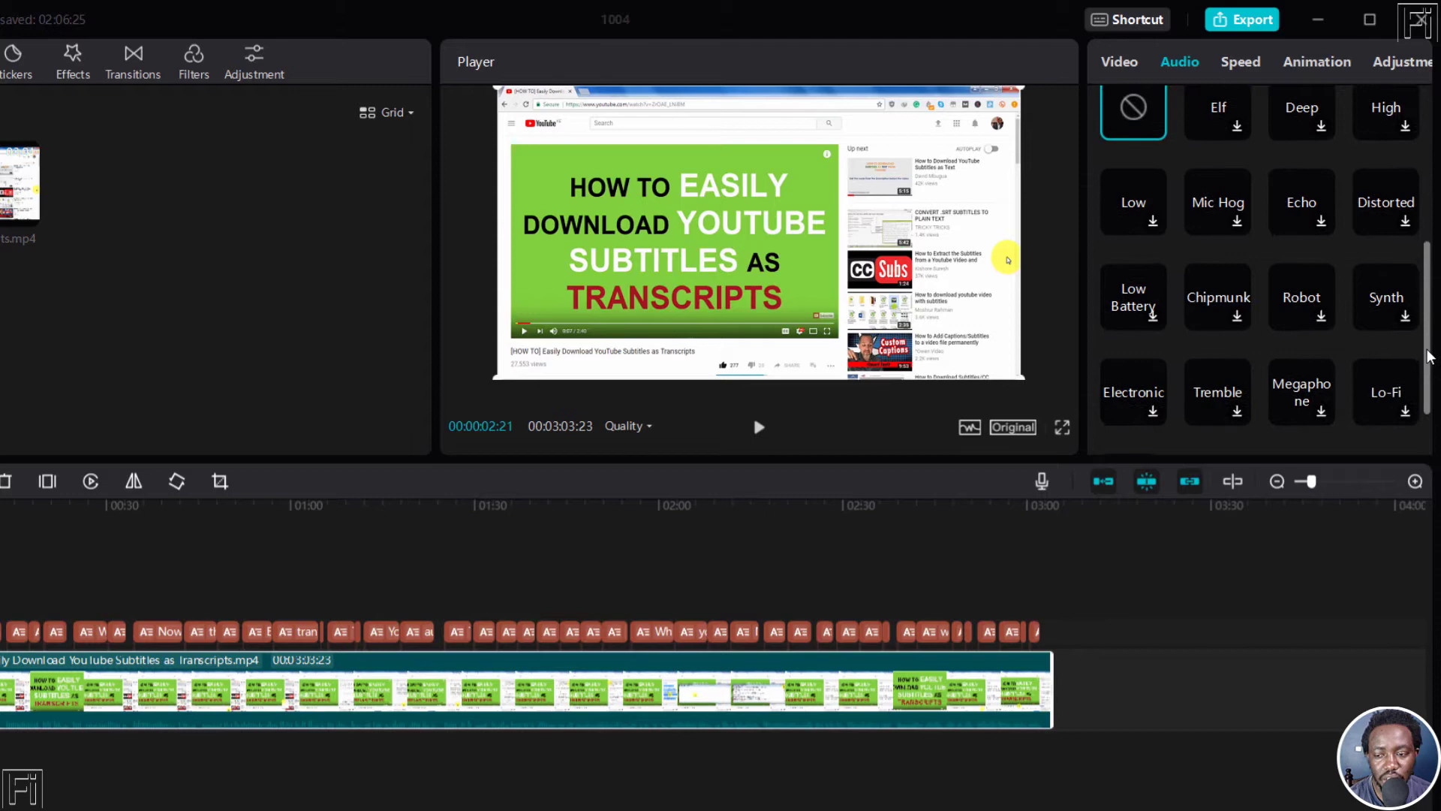
scroll("up", 3)
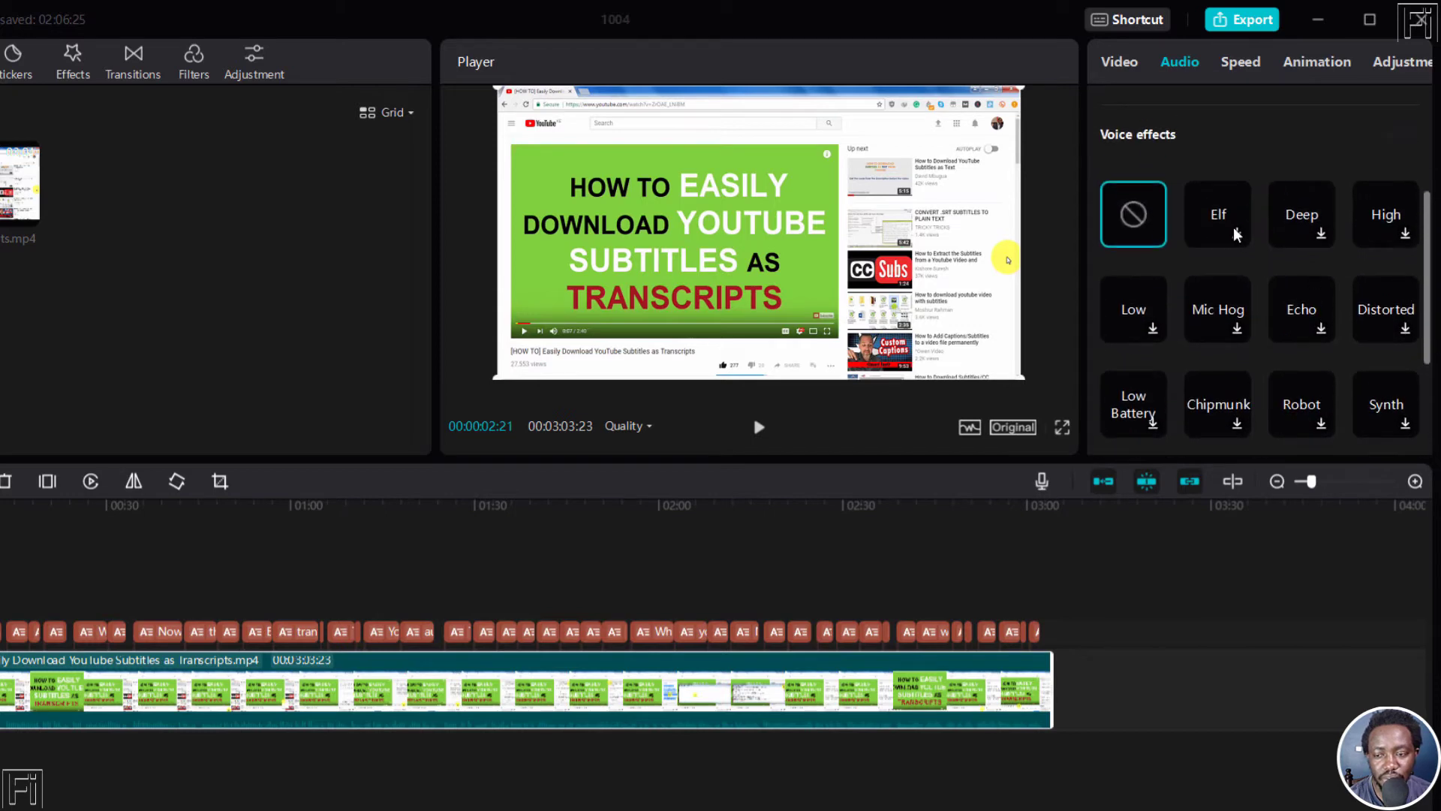
mouse_move(1213, 319)
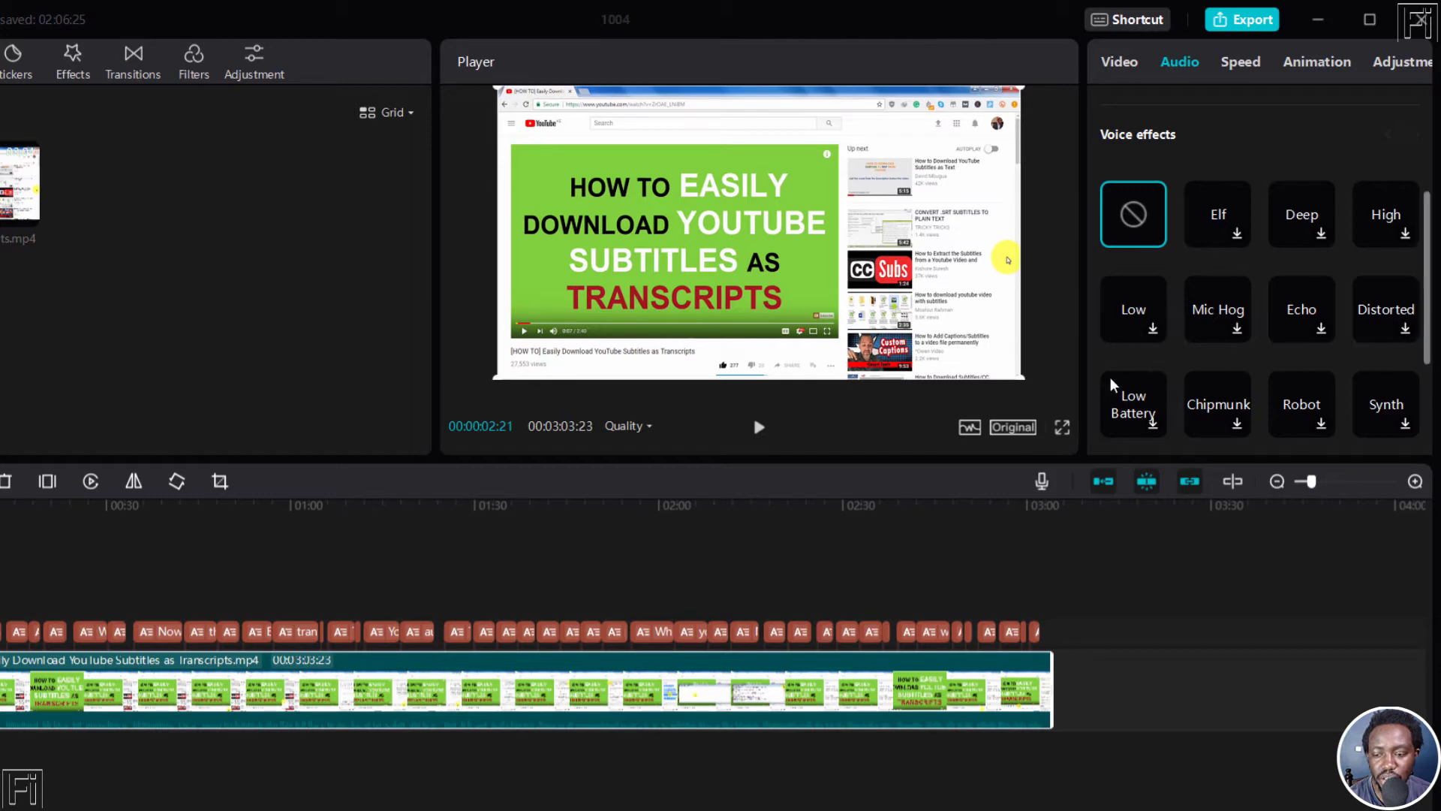
mouse_move(1409, 386)
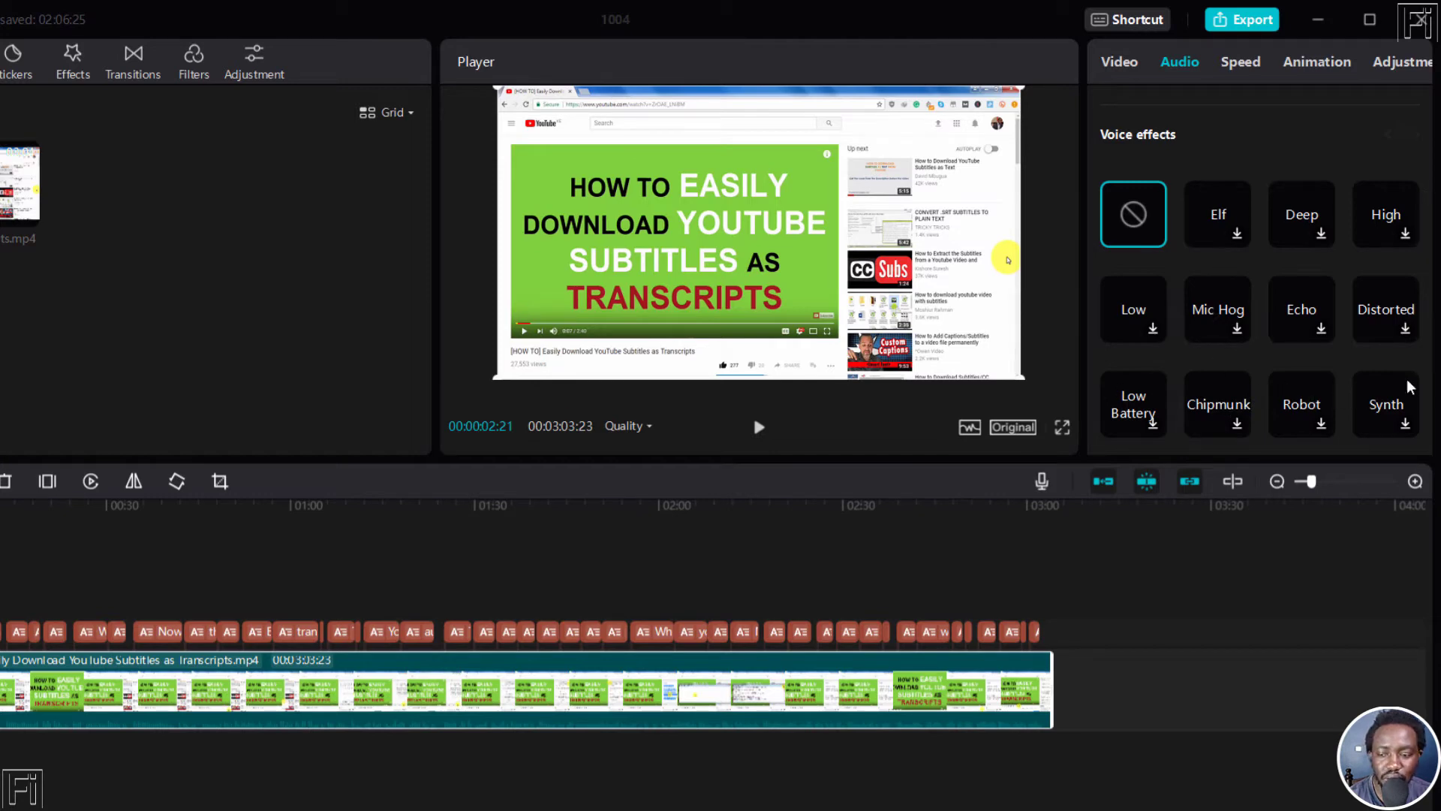
scroll("down", 3)
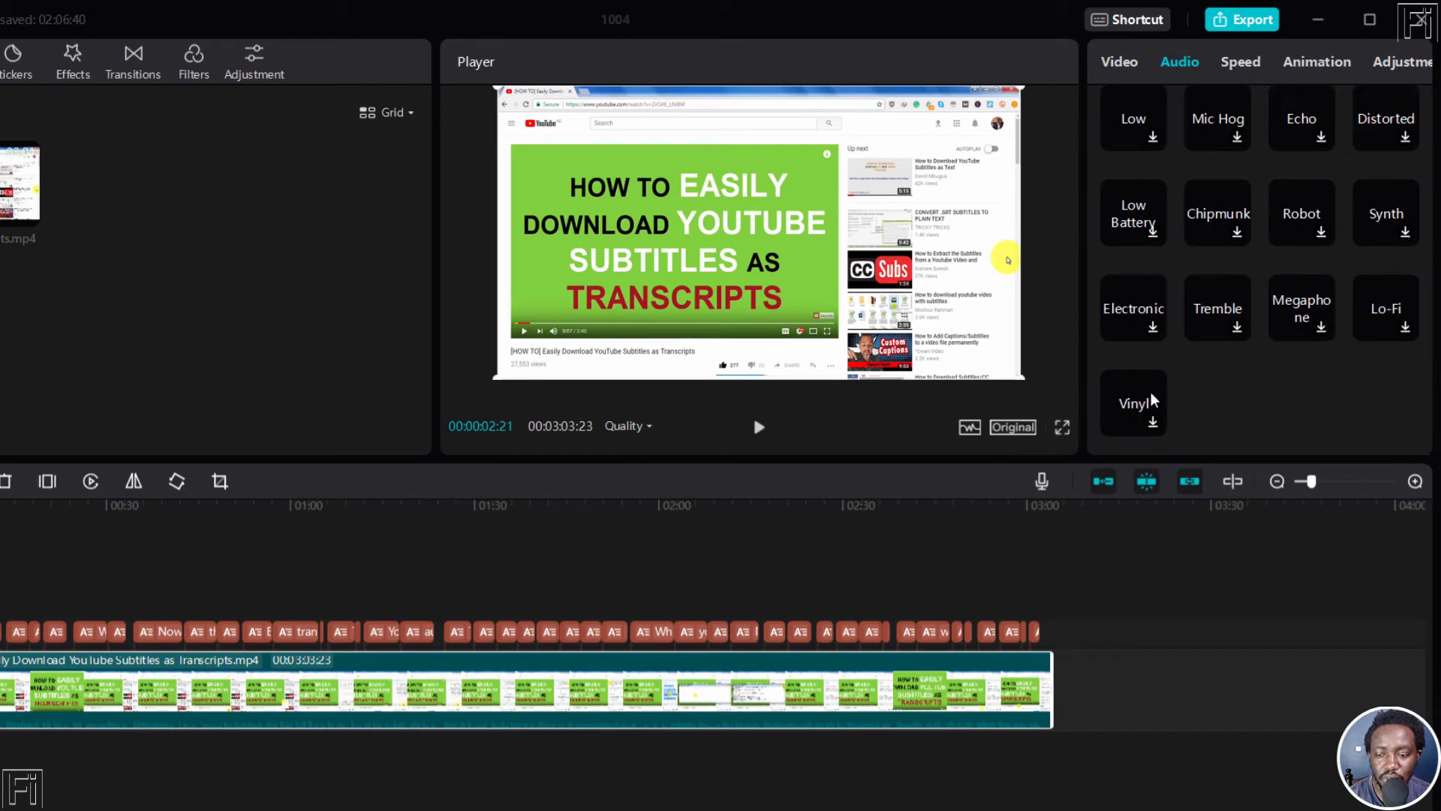
mouse_move(1296, 207)
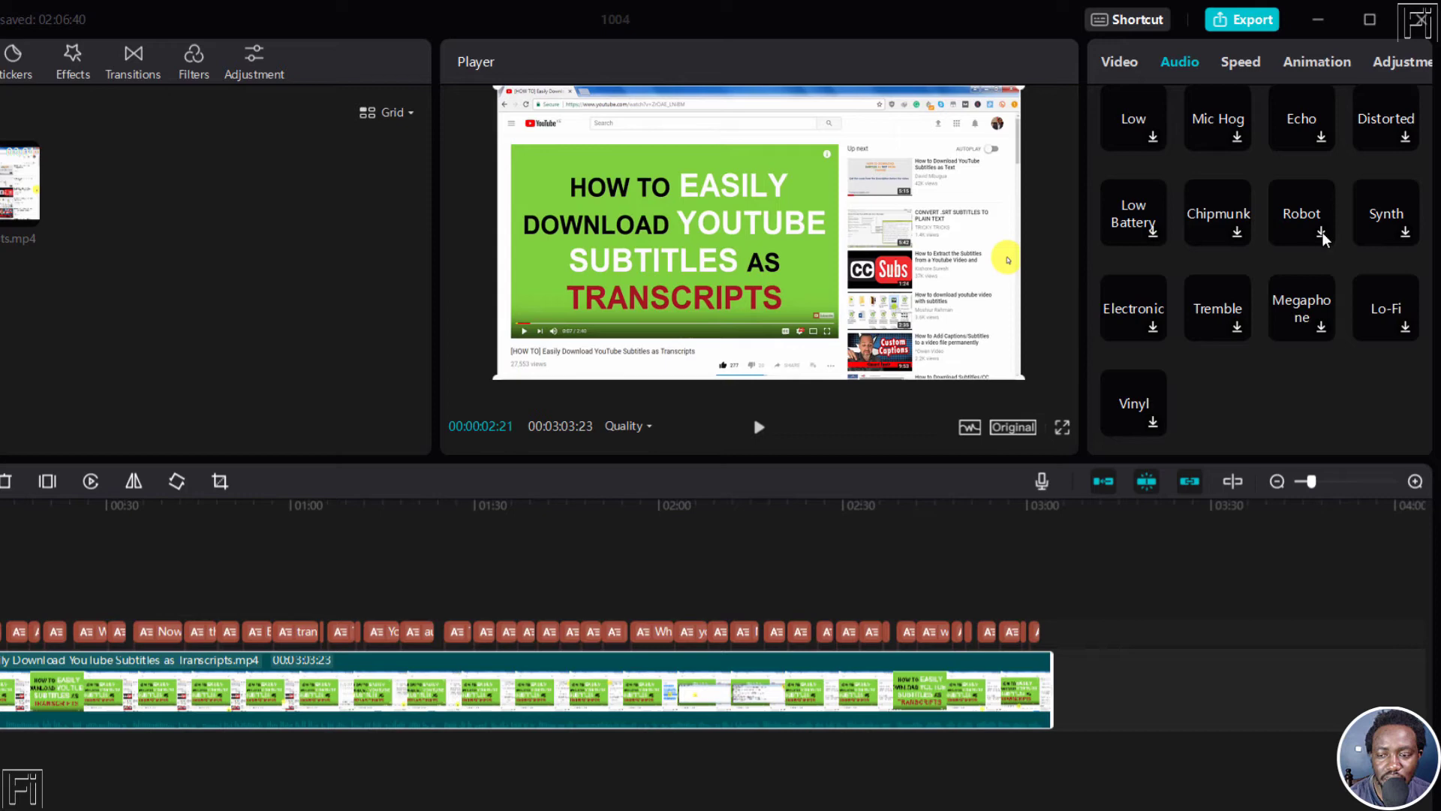
Step: Choose the Robot tile under Voice effects for the clip
left_click(1300, 212)
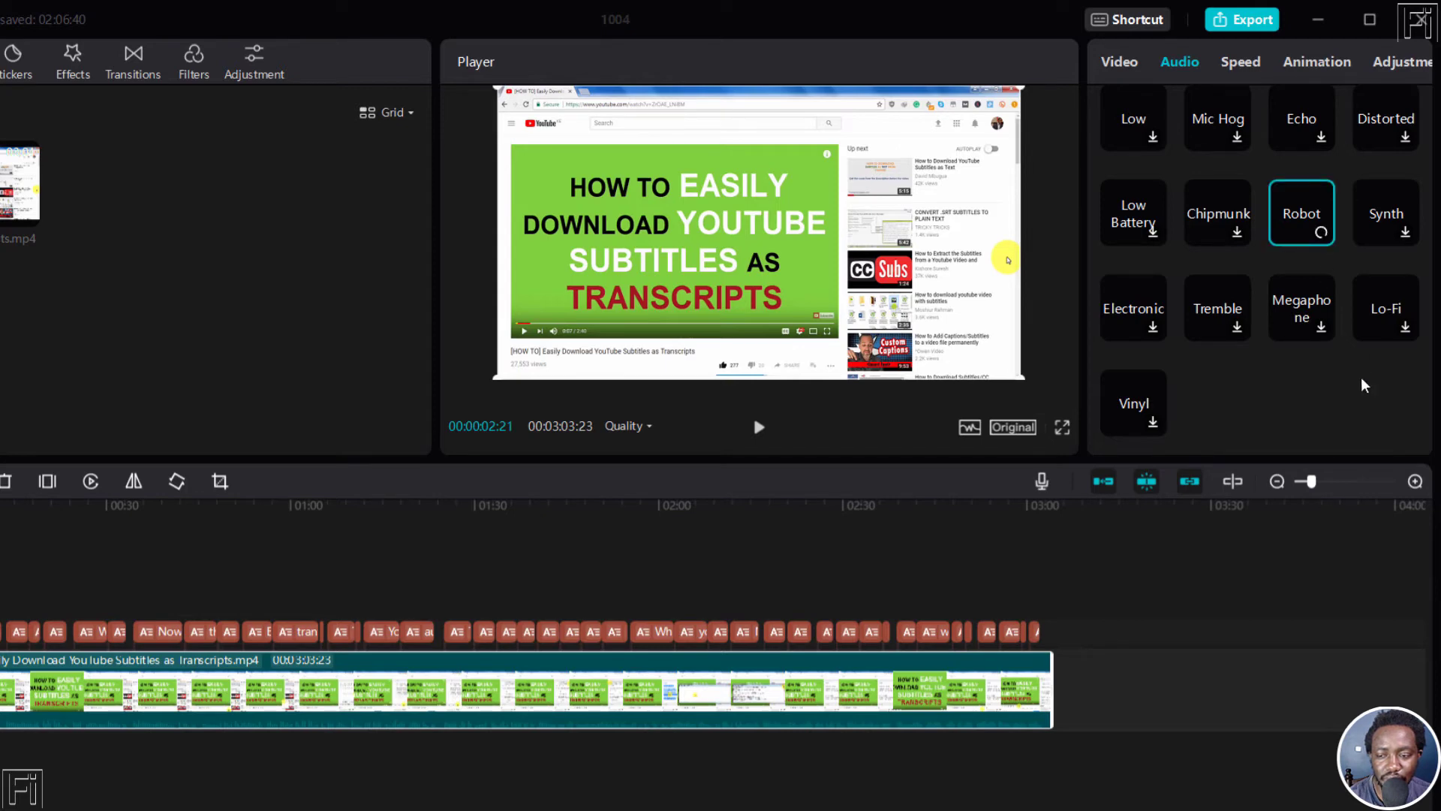
mouse_move(1340, 410)
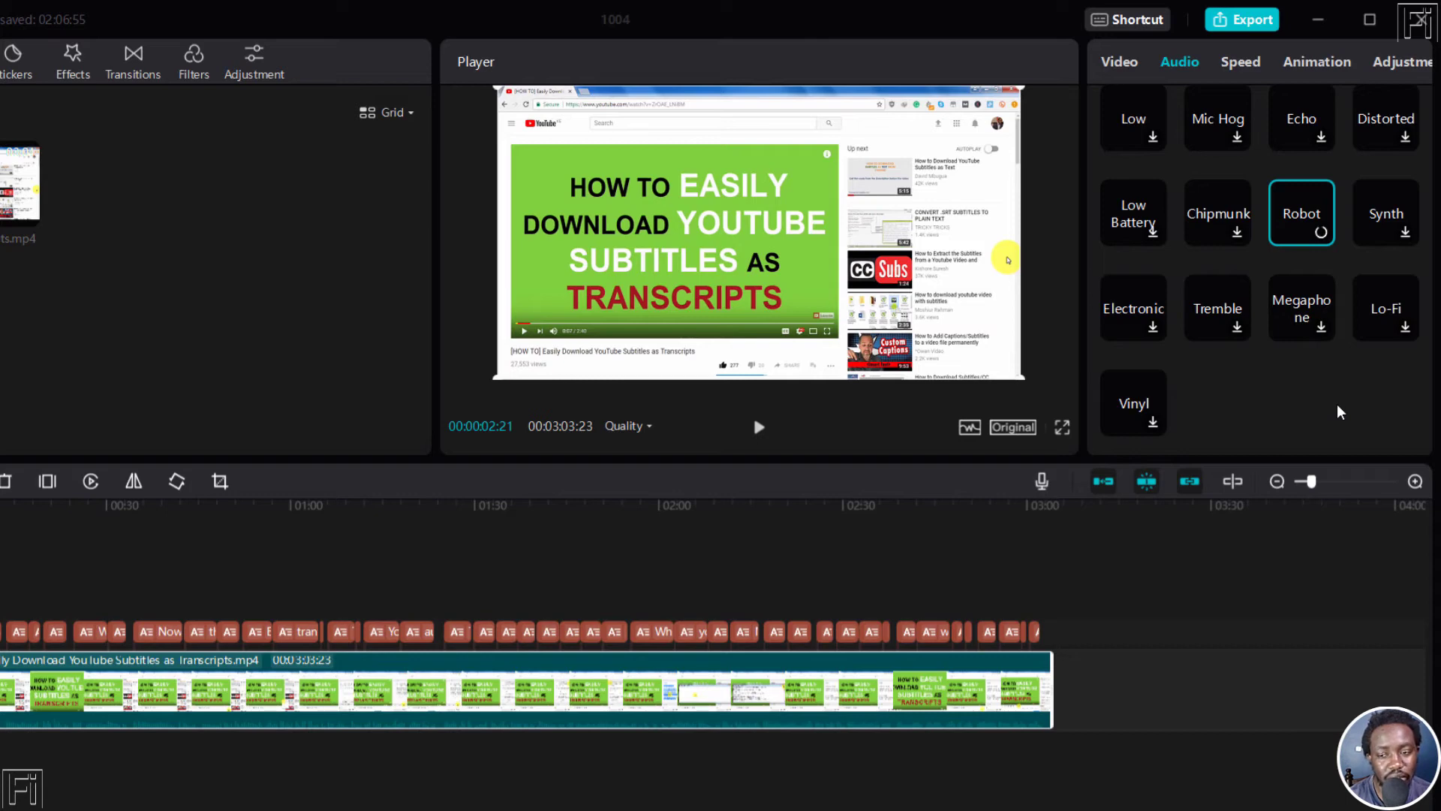
mouse_move(1221, 637)
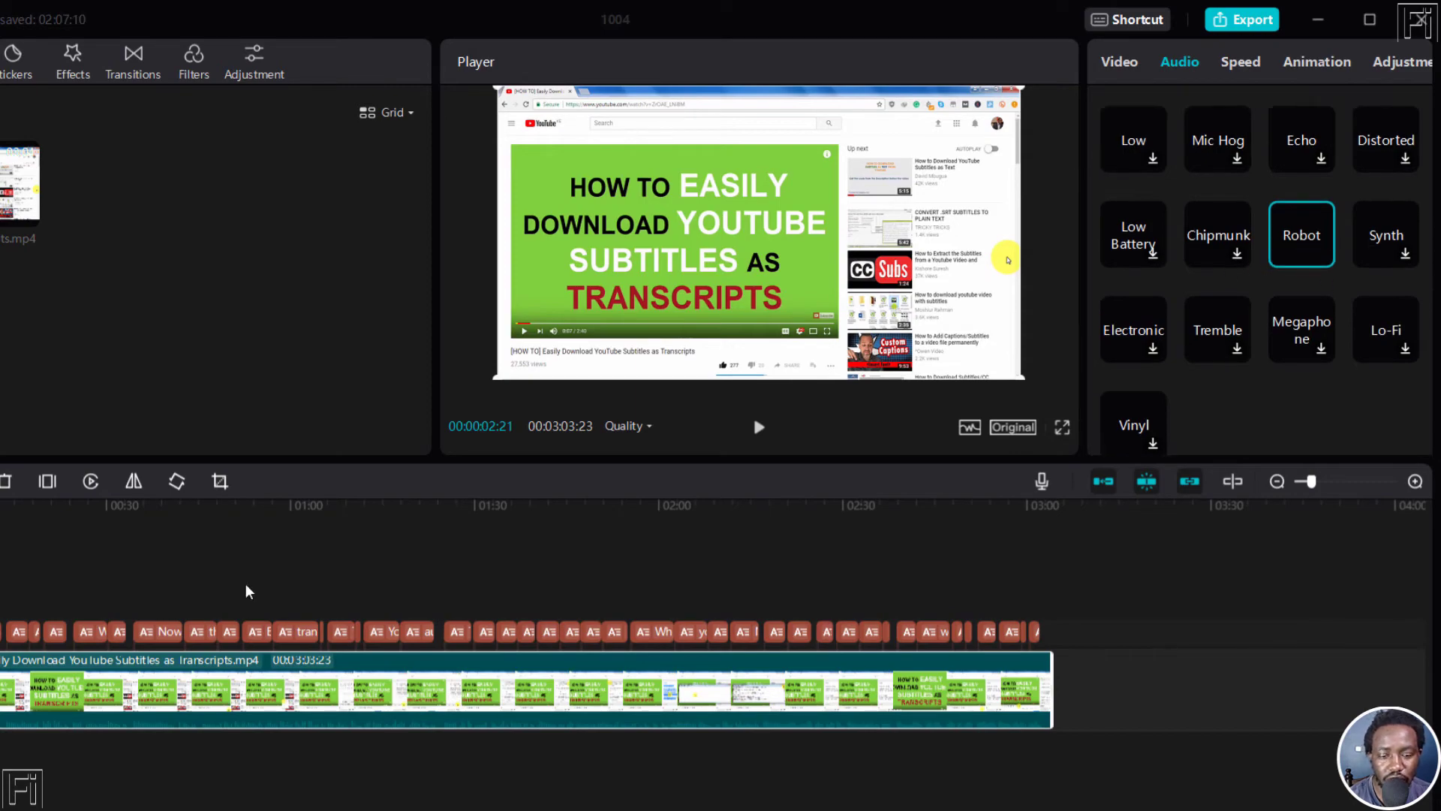
left_click(758, 426)
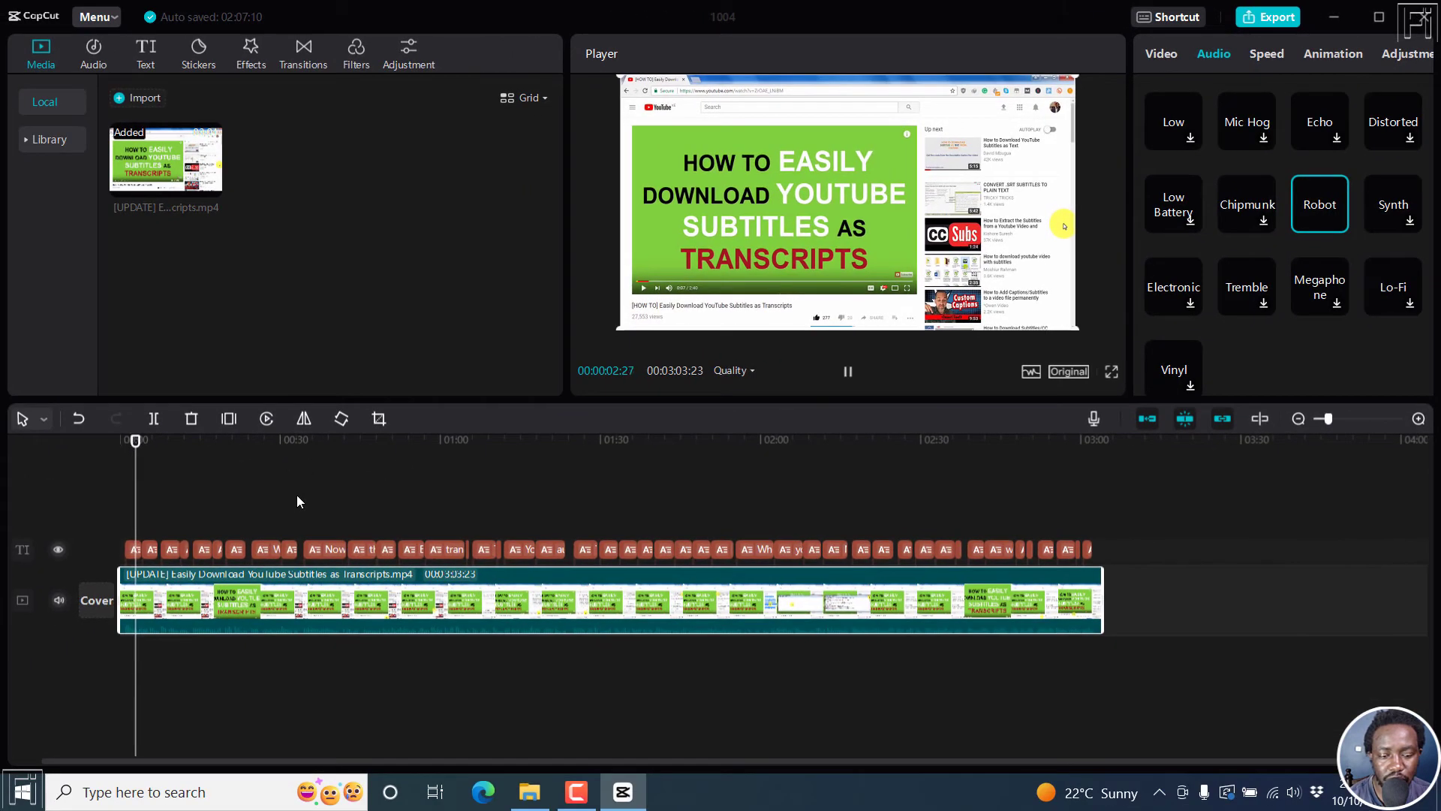
left_click(845, 370)
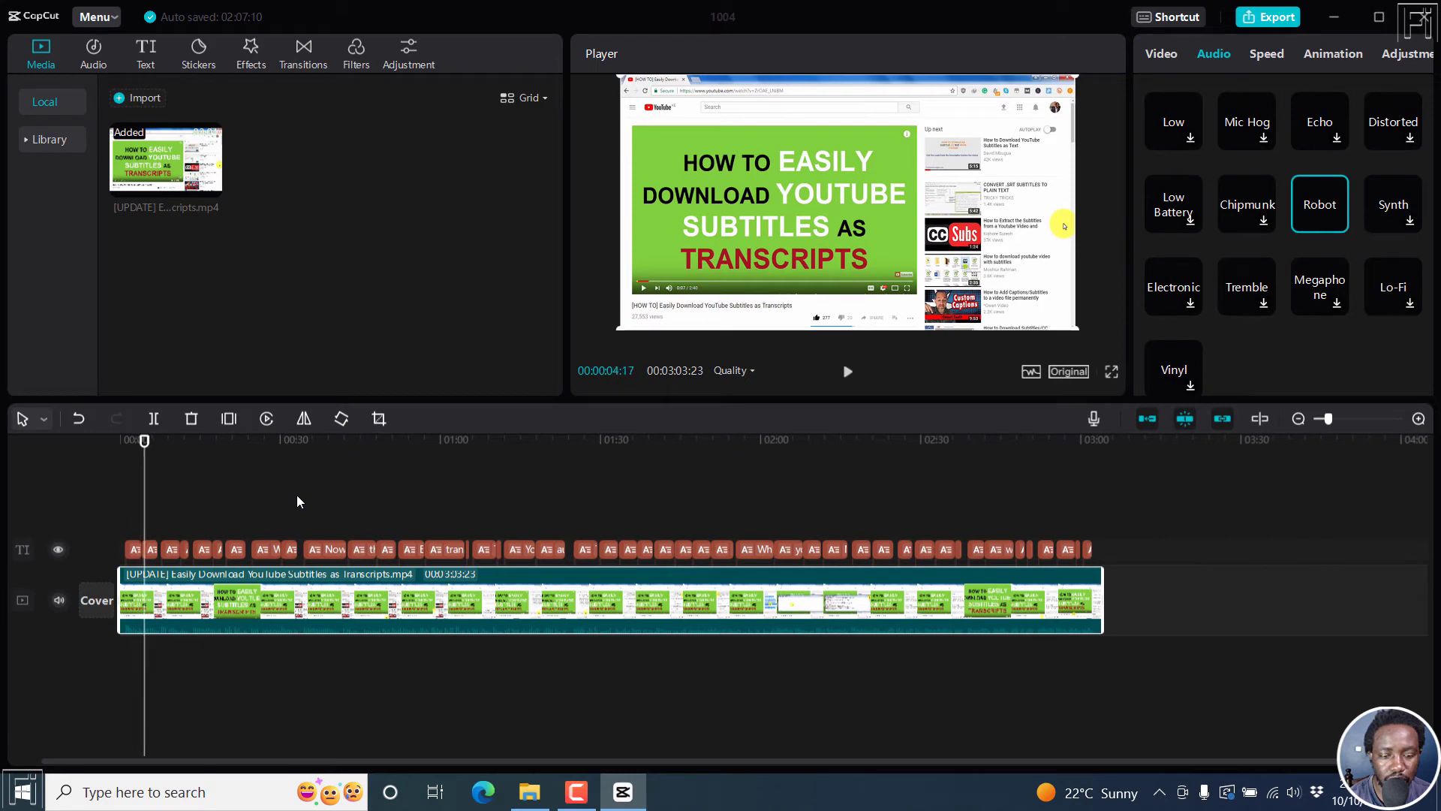
left_click(119, 439)
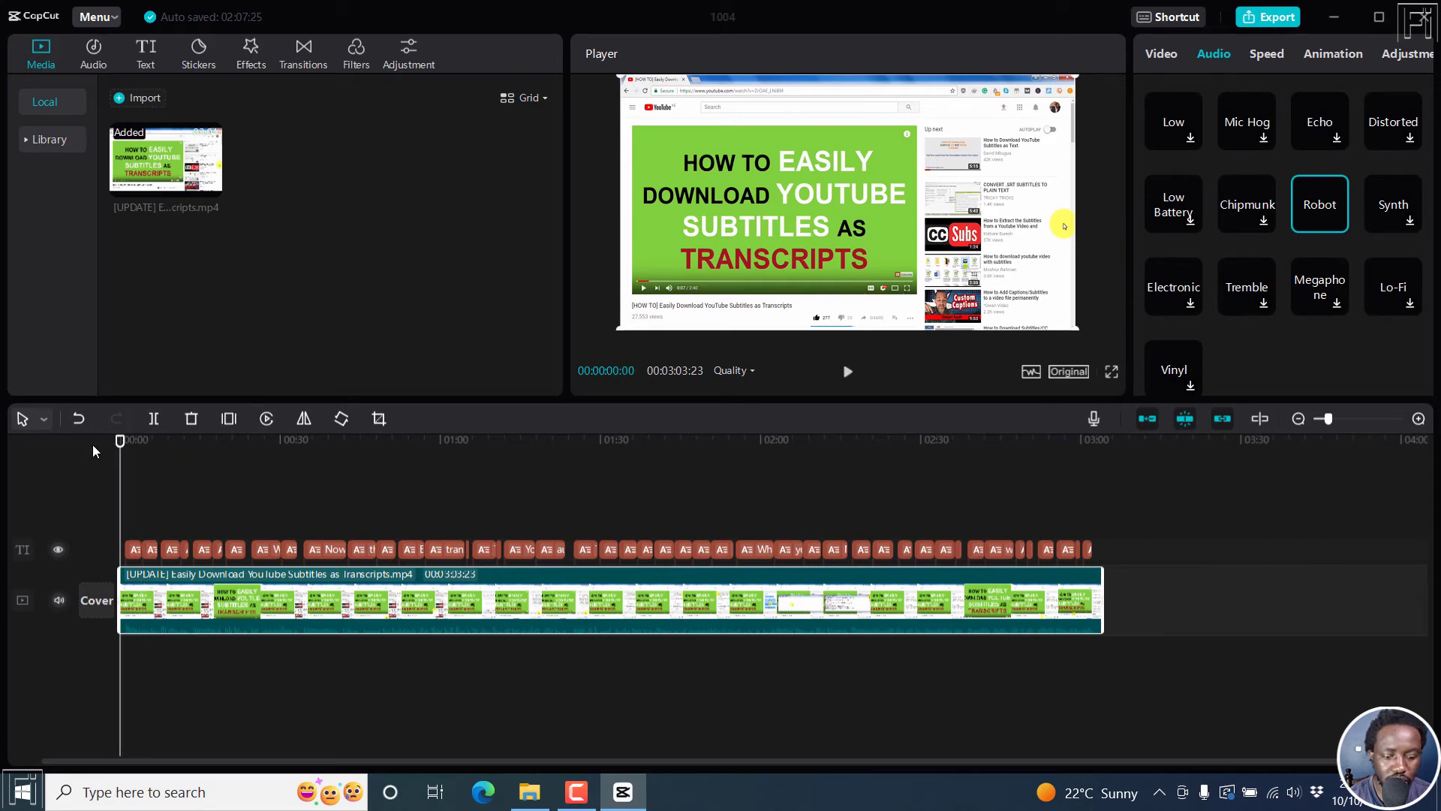
left_click(846, 370)
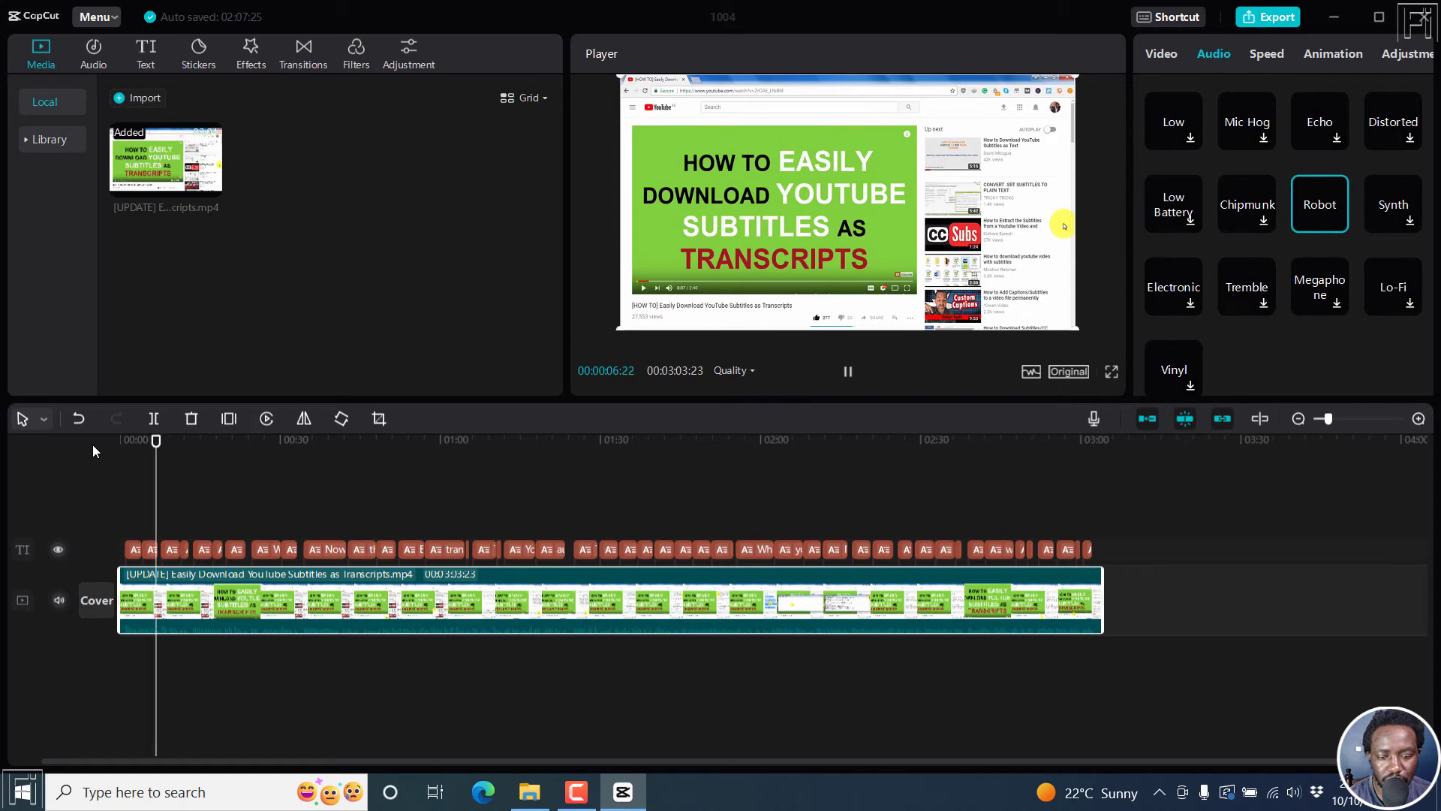
left_click(847, 372)
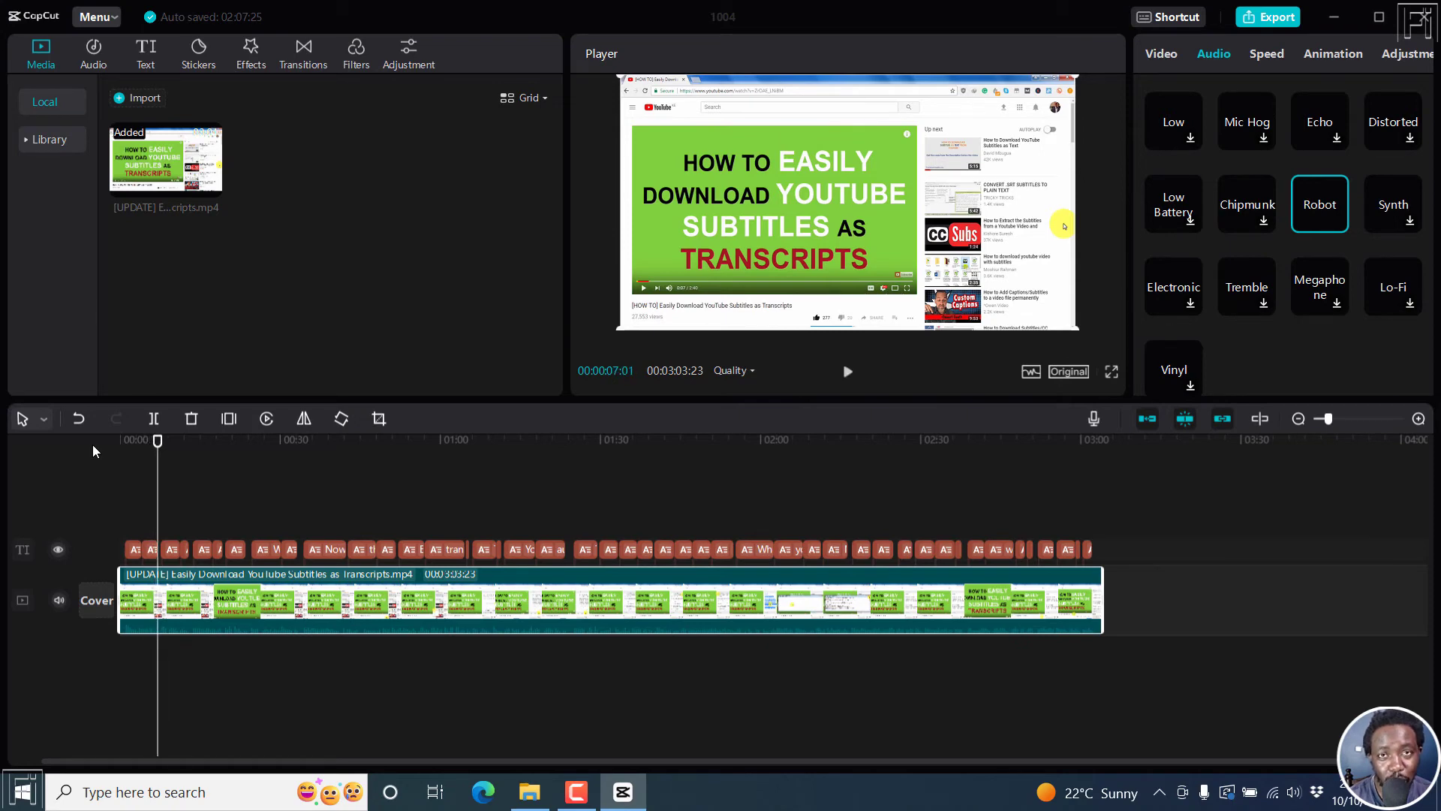
mouse_move(1401, 269)
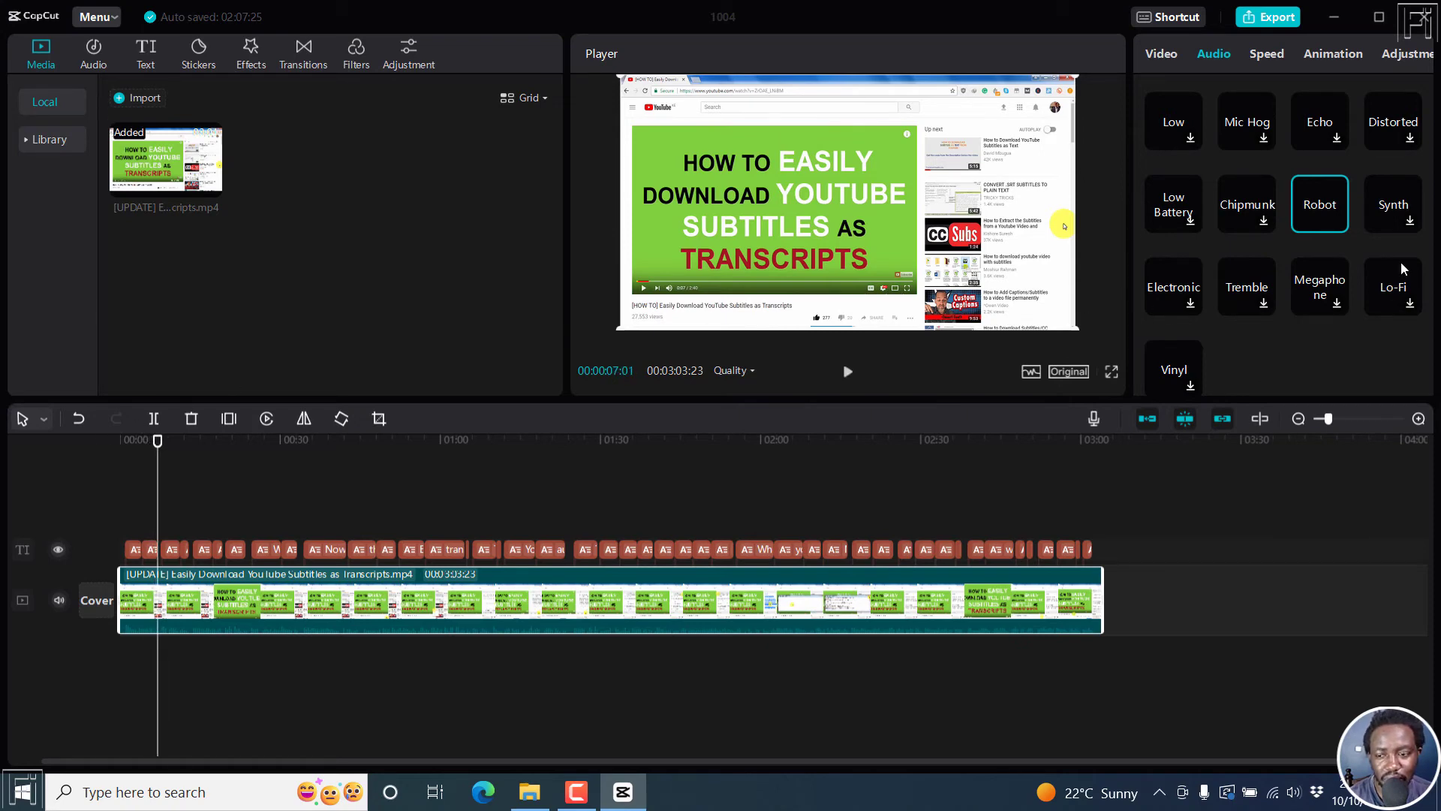
scroll("up", 3)
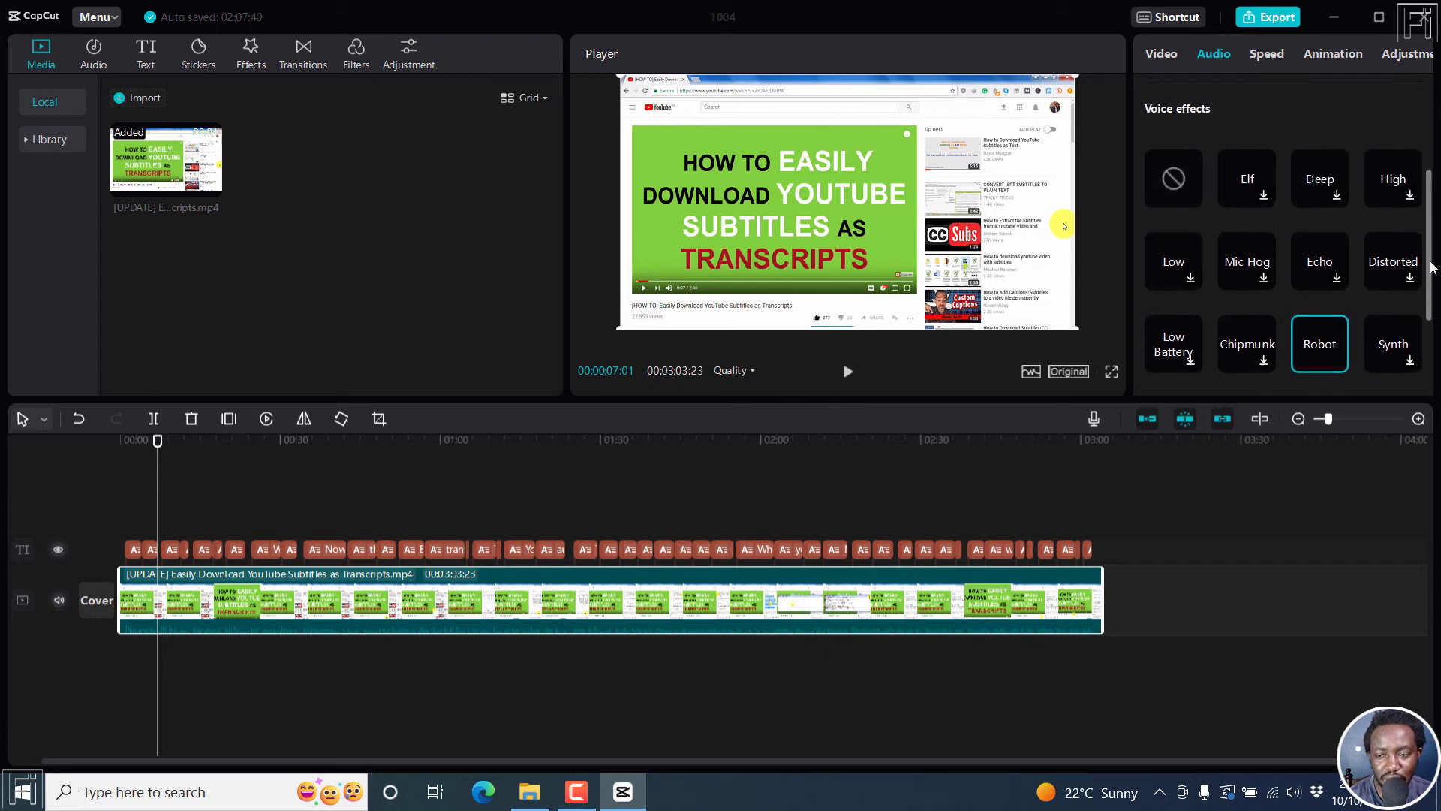
left_click(1172, 179)
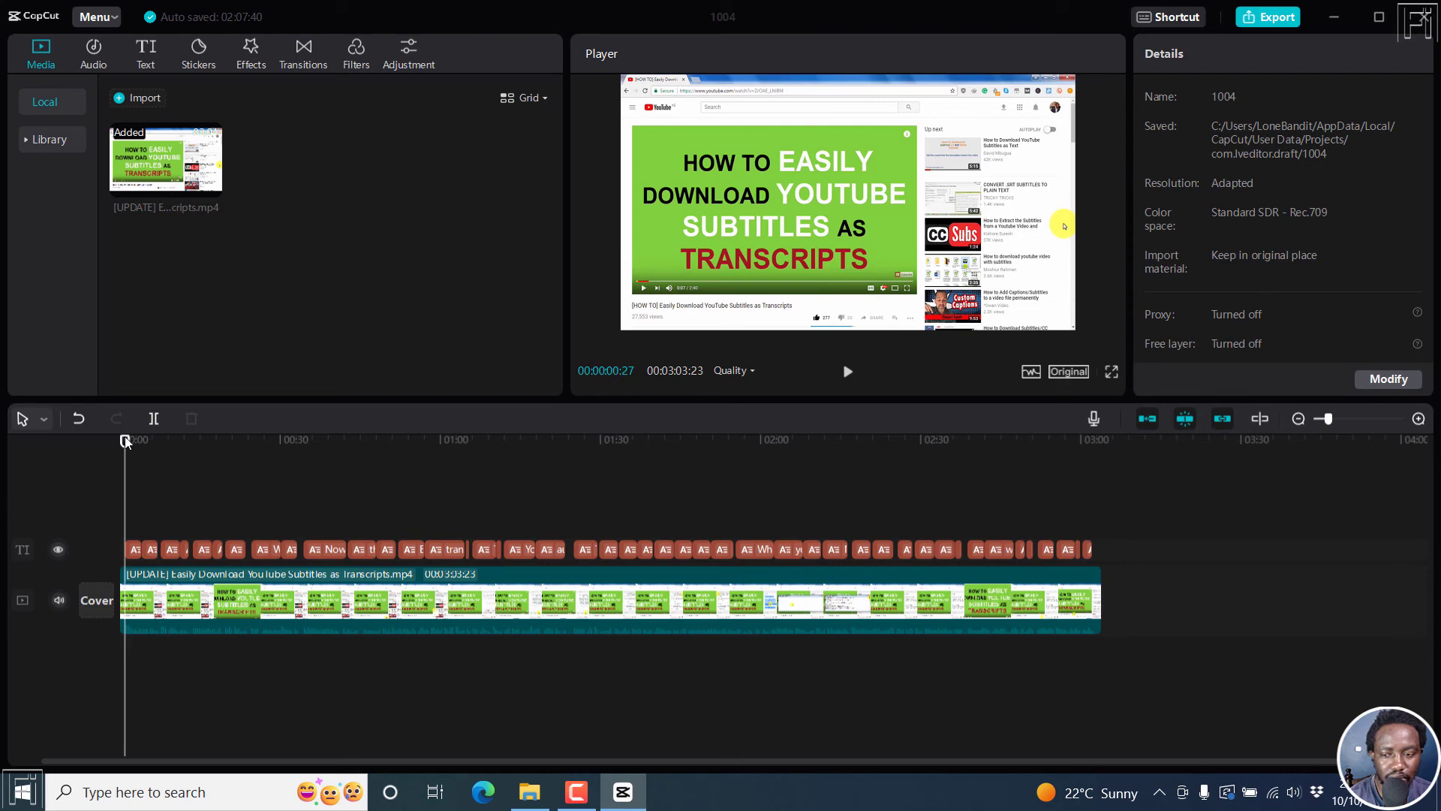
left_click(845, 370)
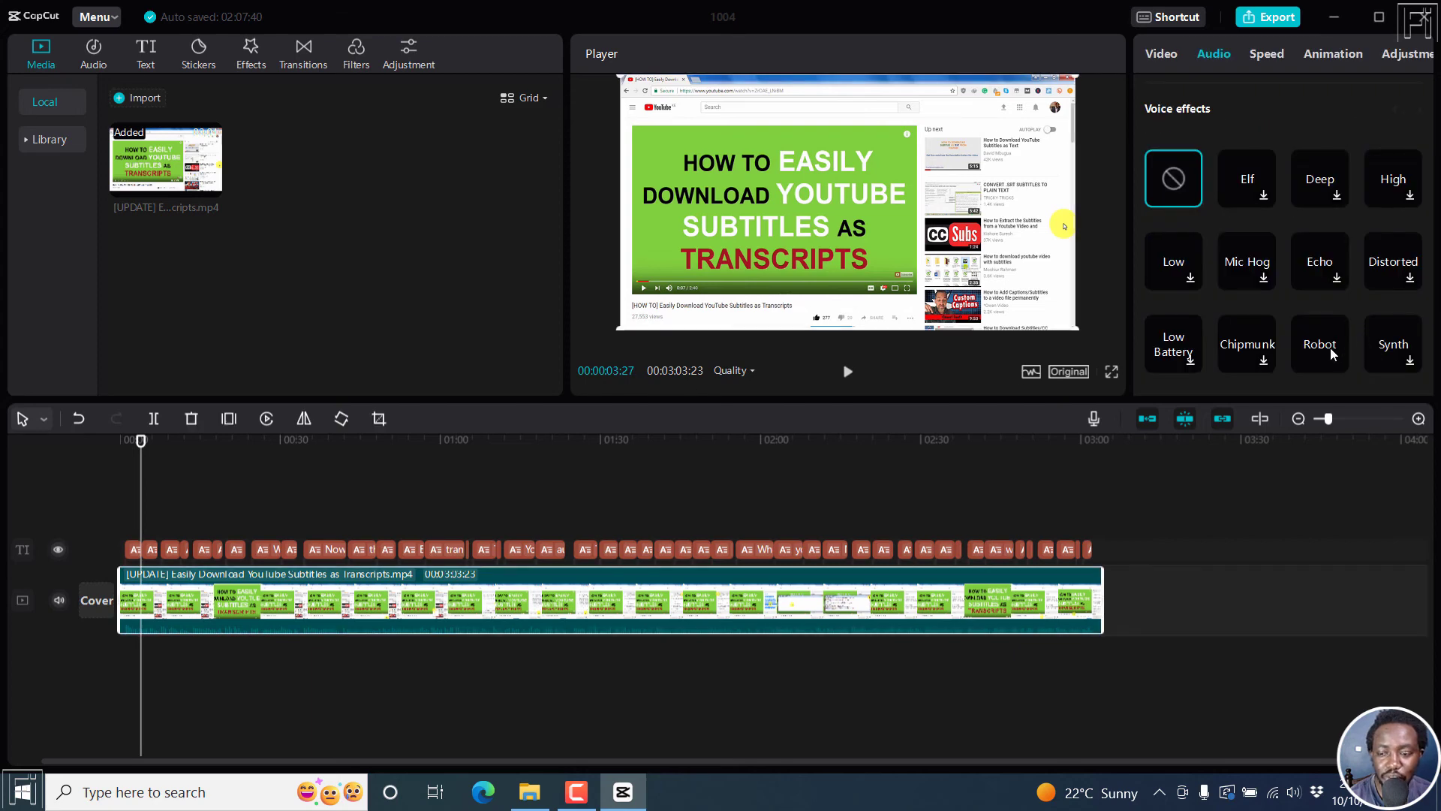
left_click(1318, 344)
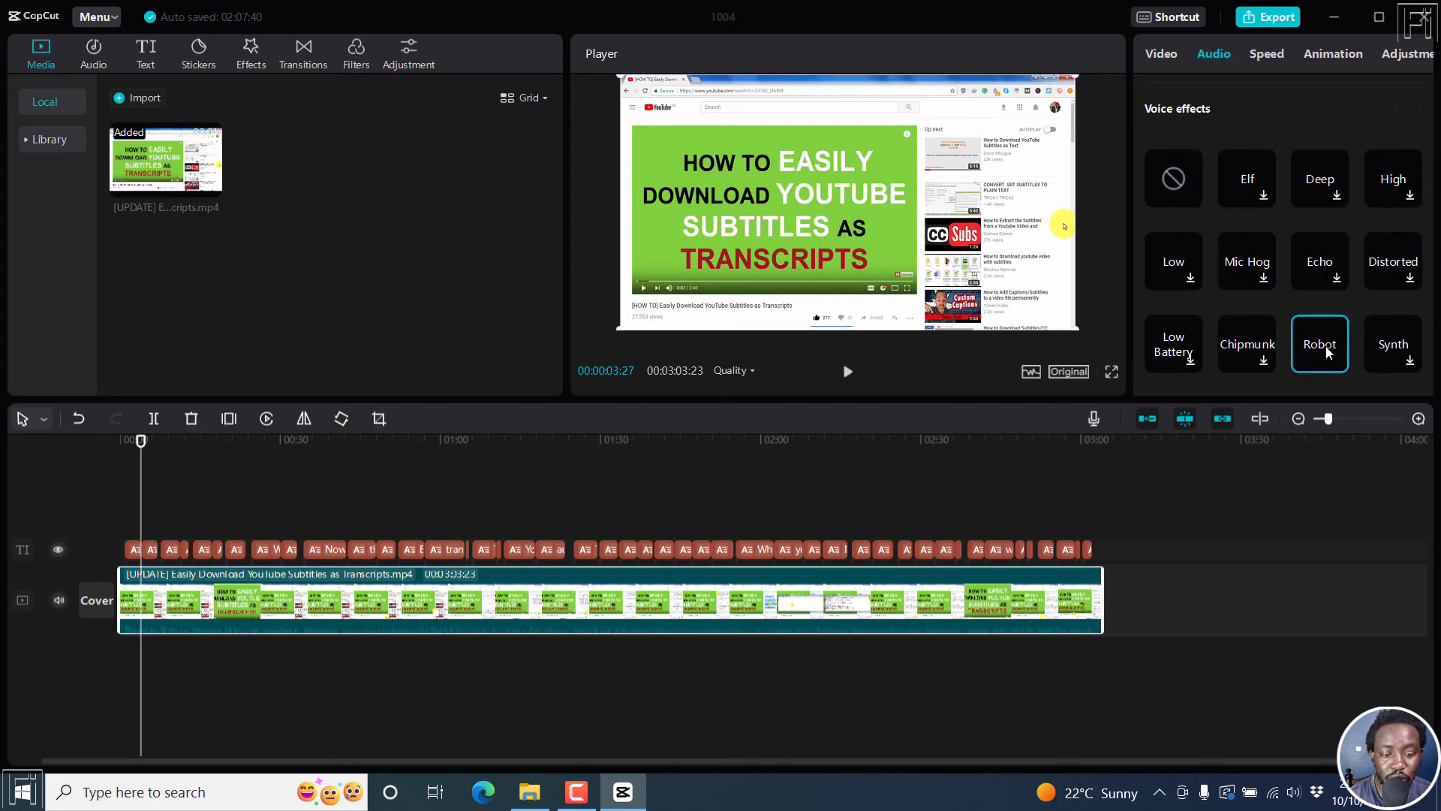
left_click(846, 370)
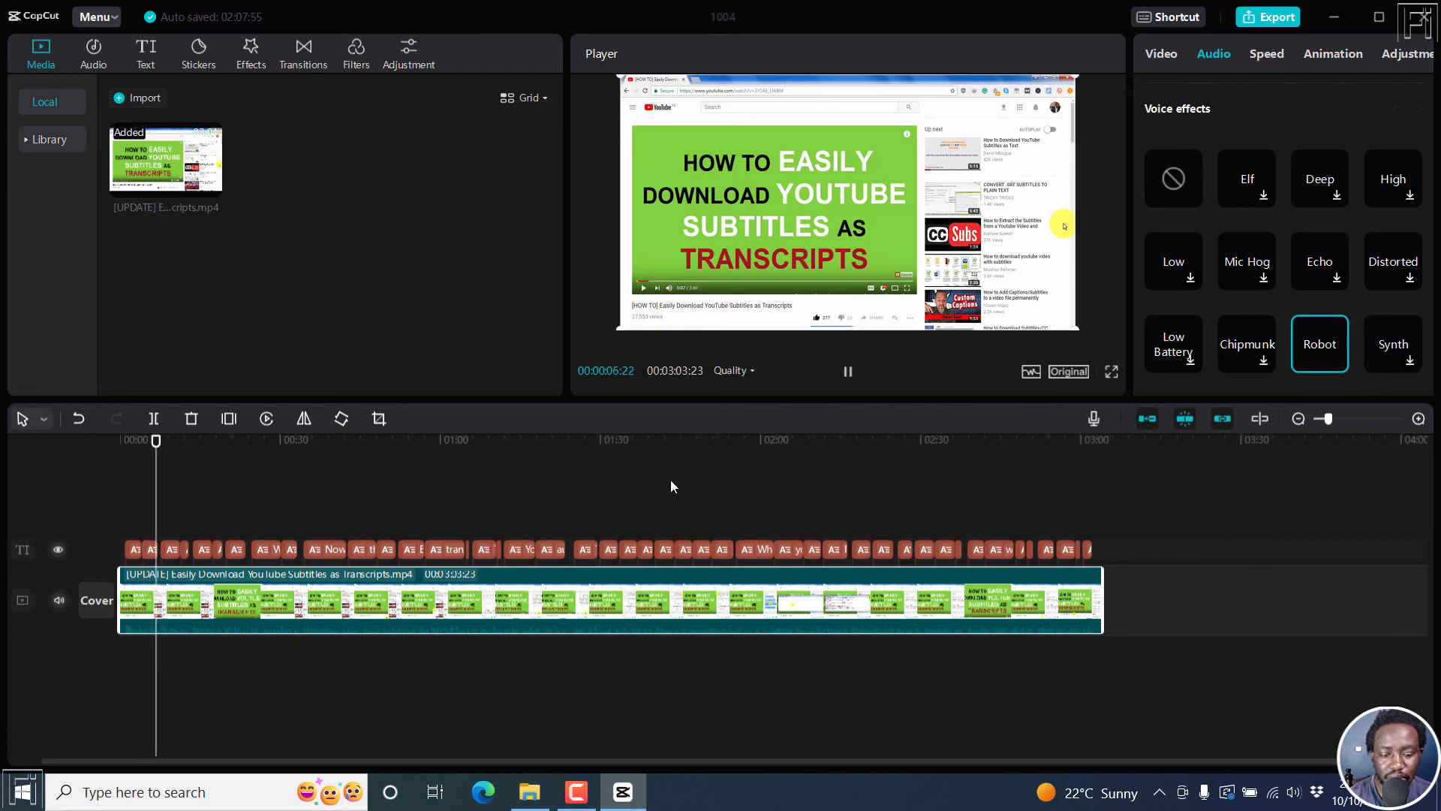
left_click(846, 370)
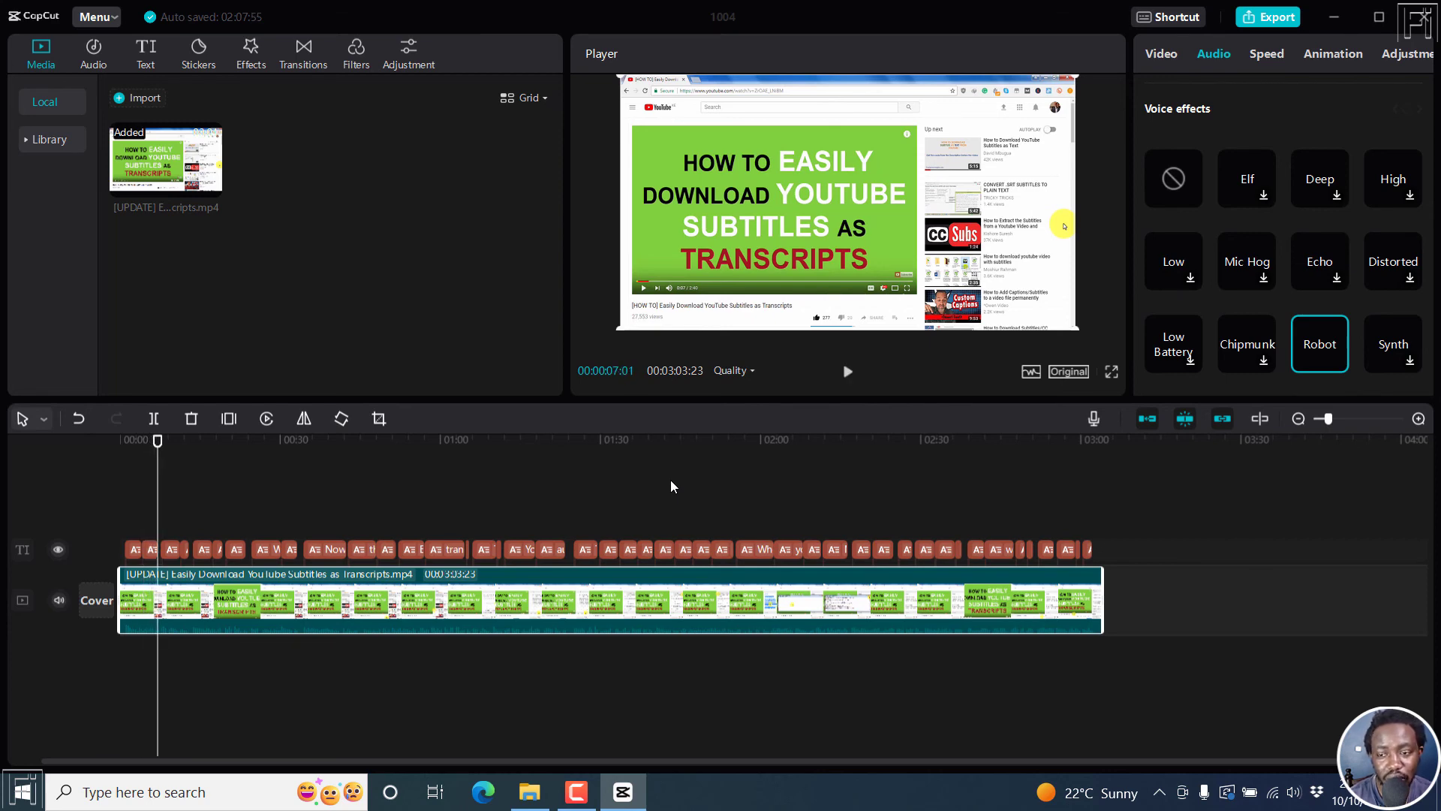